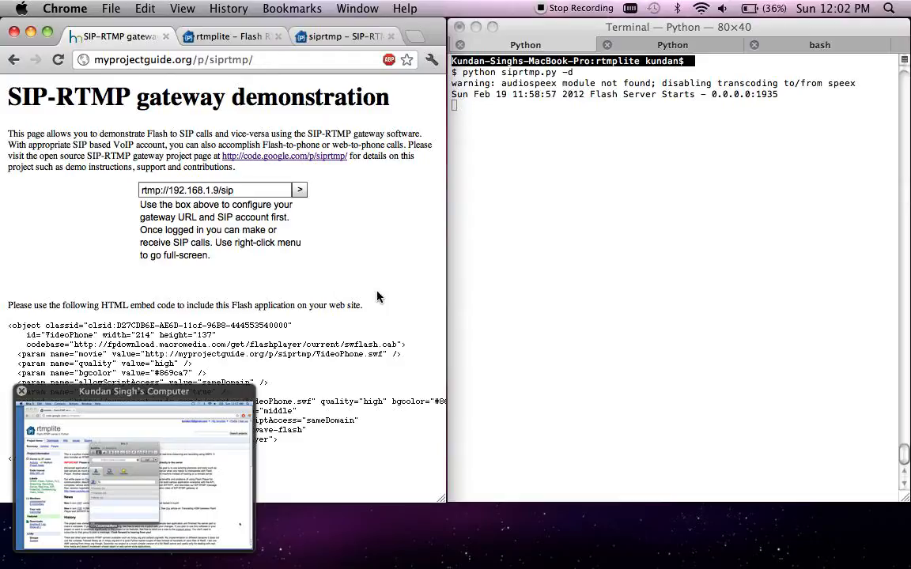
mouse_move(364, 272)
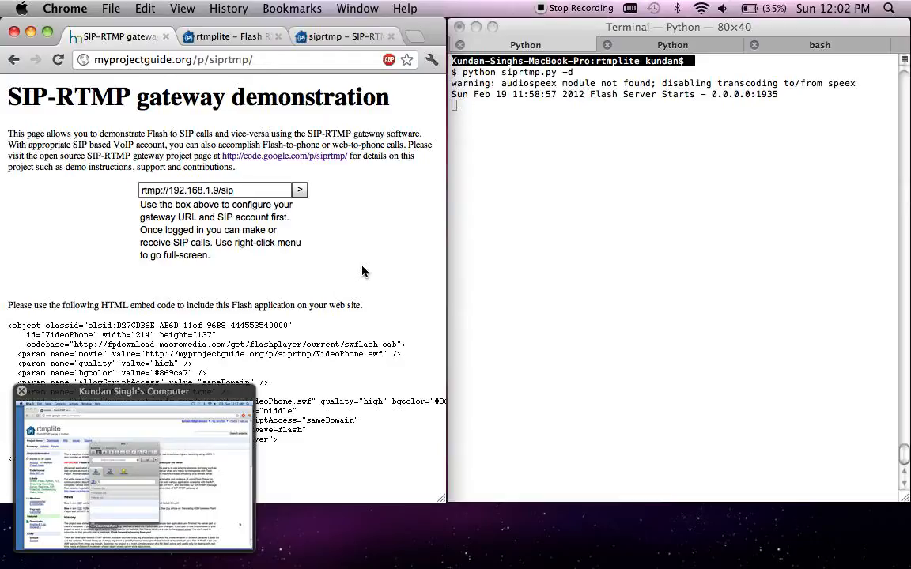
mouse_move(332, 281)
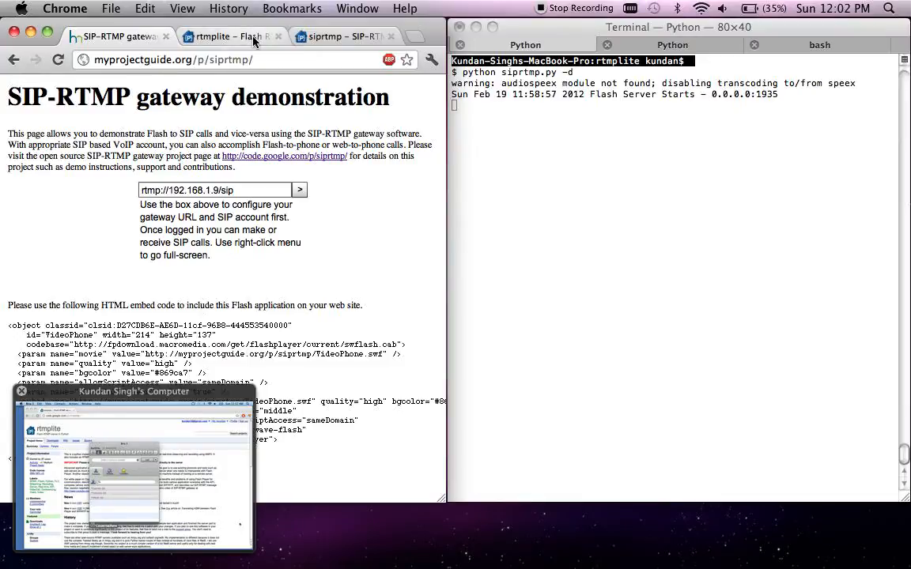
Step: Review the rtmplite project page and its Quick Start, then the siprtmp project page
left_click(229, 37)
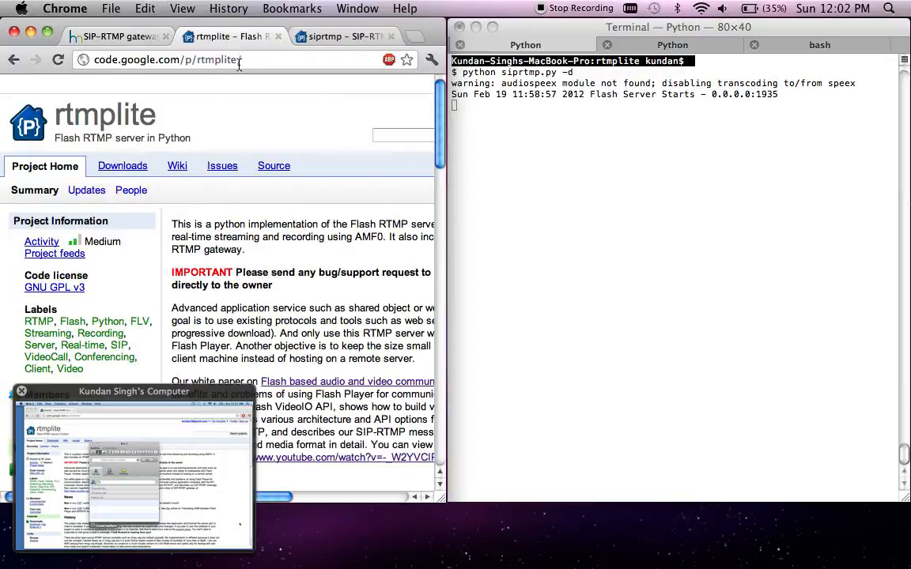
scroll("down", 3)
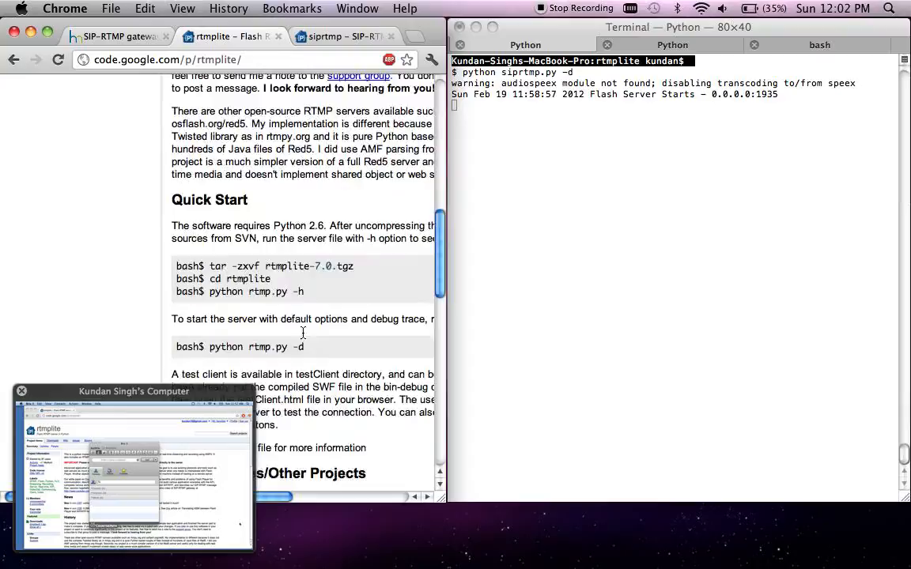
scroll("up", 3)
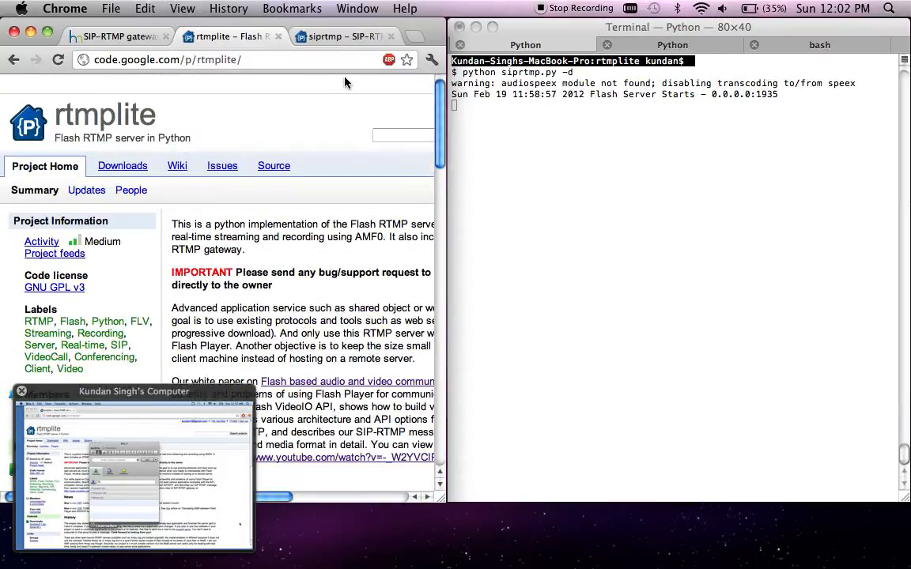
left_click(339, 36)
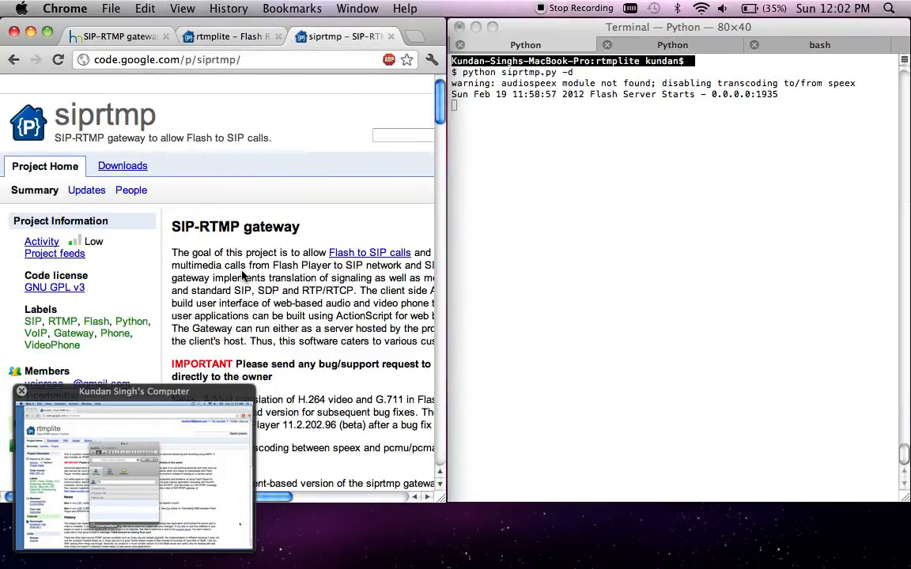
scroll("down", 3)
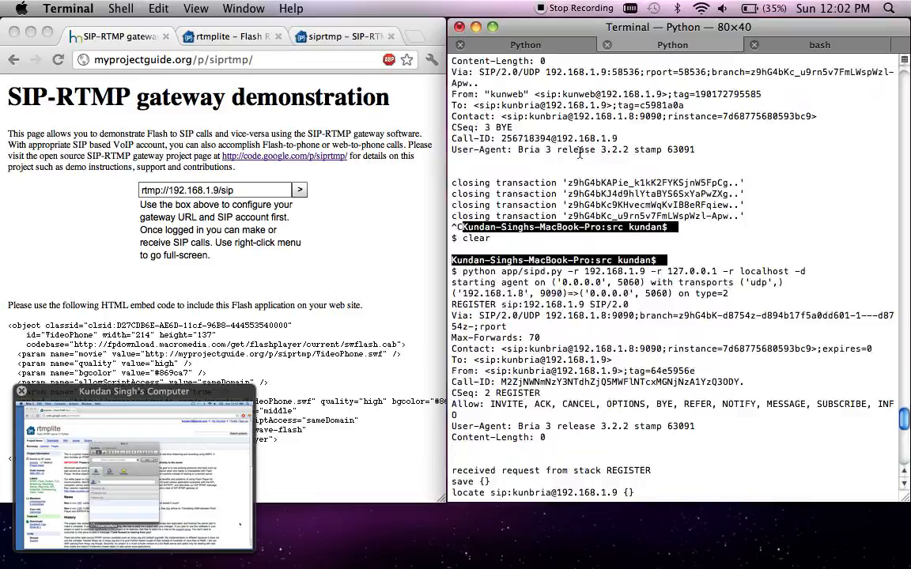
Step: Scroll through the sipd.py log showing Bria's REGISTER handling
scroll("down", 3)
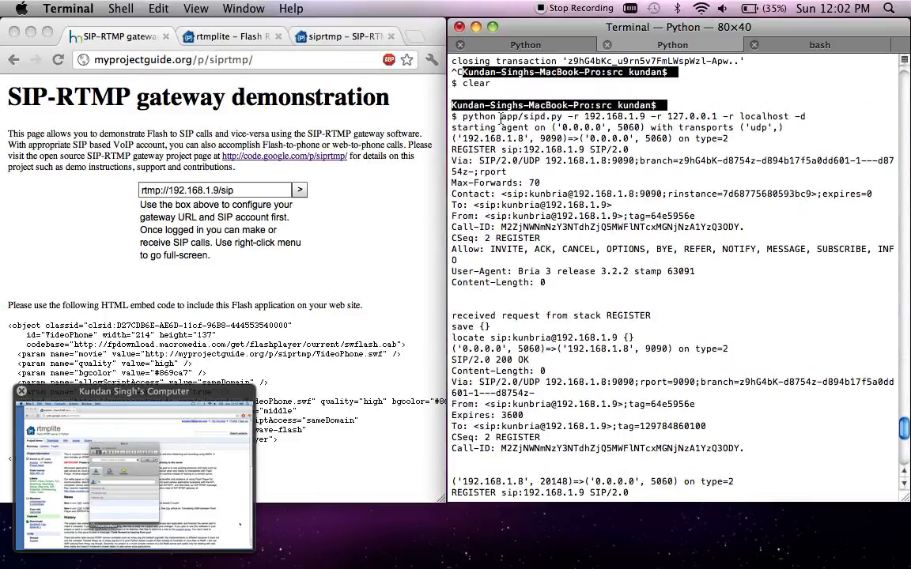
scroll("down", 3)
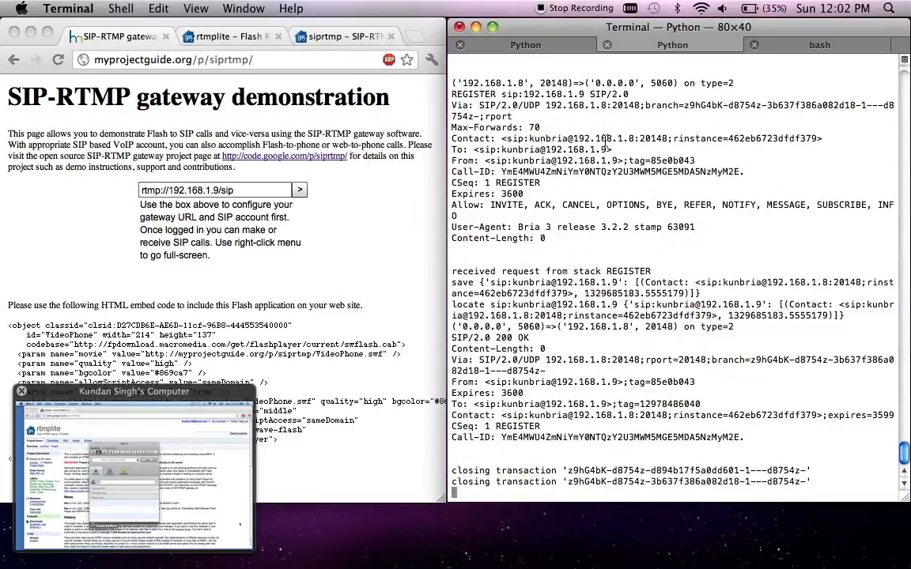
mouse_move(525, 44)
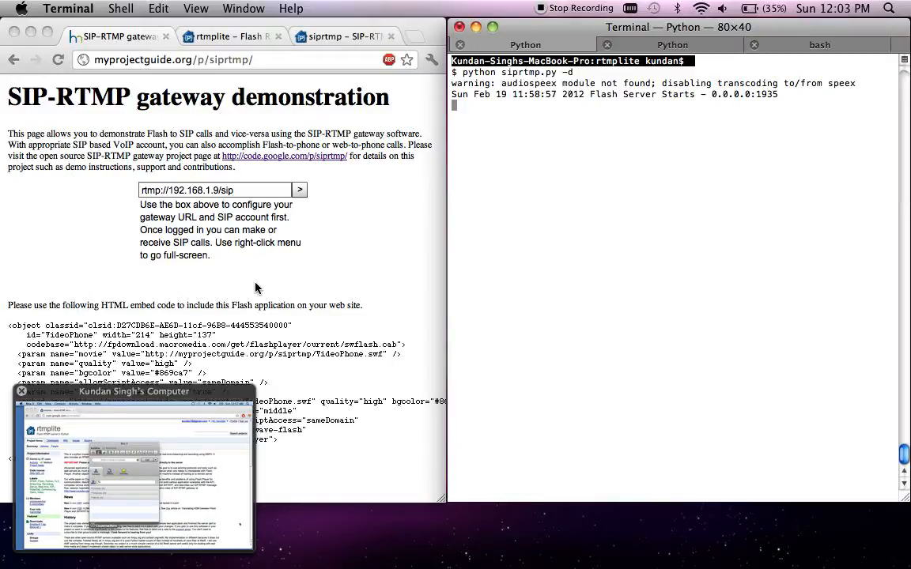
mouse_move(254, 223)
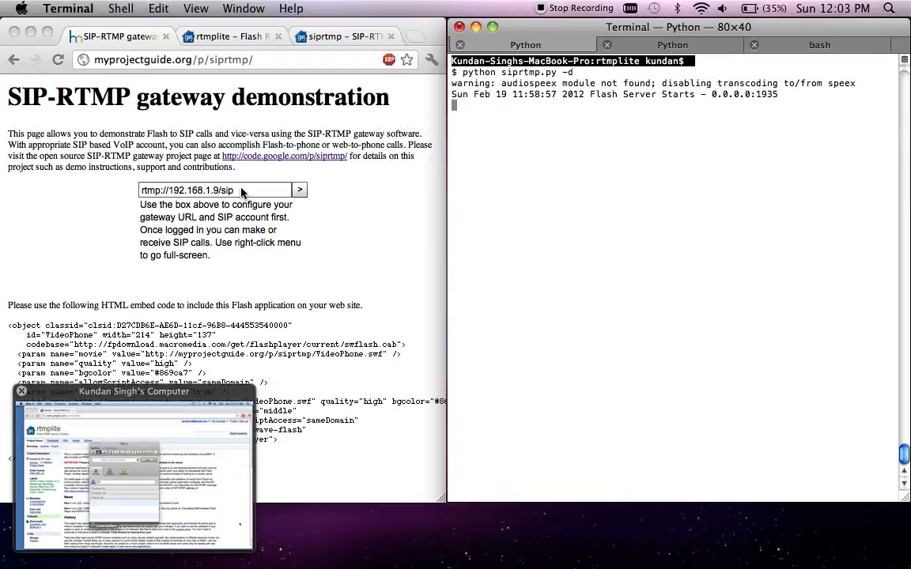
mouse_move(313, 199)
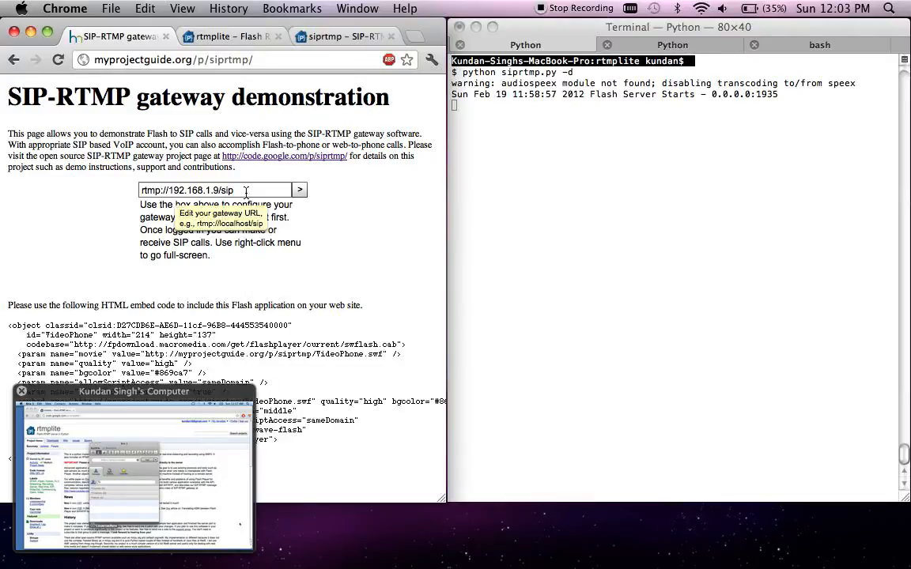
Step: Sign the Flash client in as kunweb via the gateway URL, accepting the codec list with h264
left_click(299, 190)
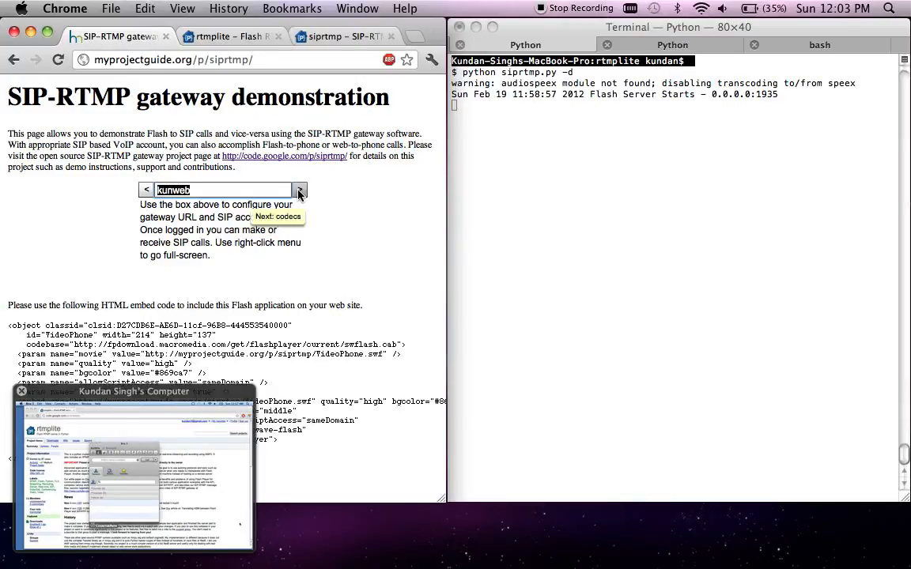
mouse_move(308, 190)
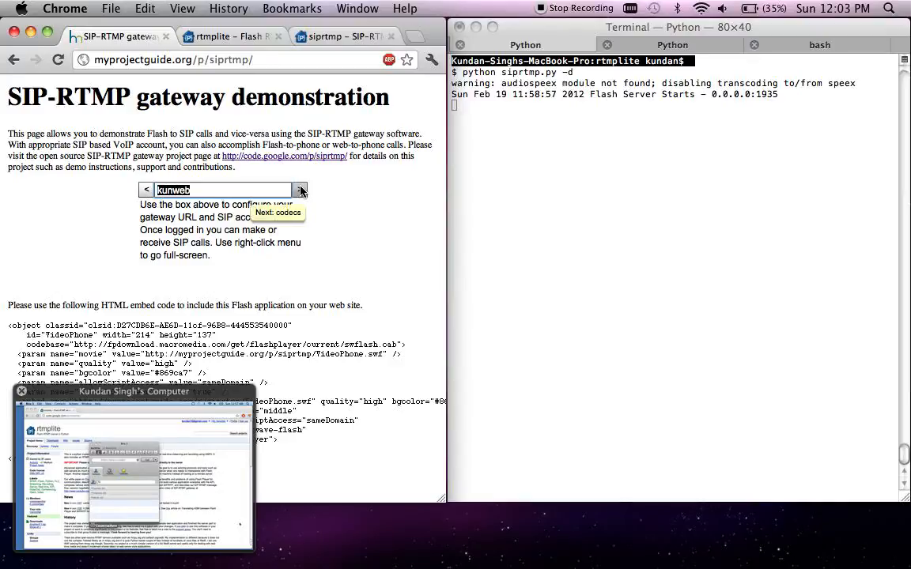
left_click(300, 189)
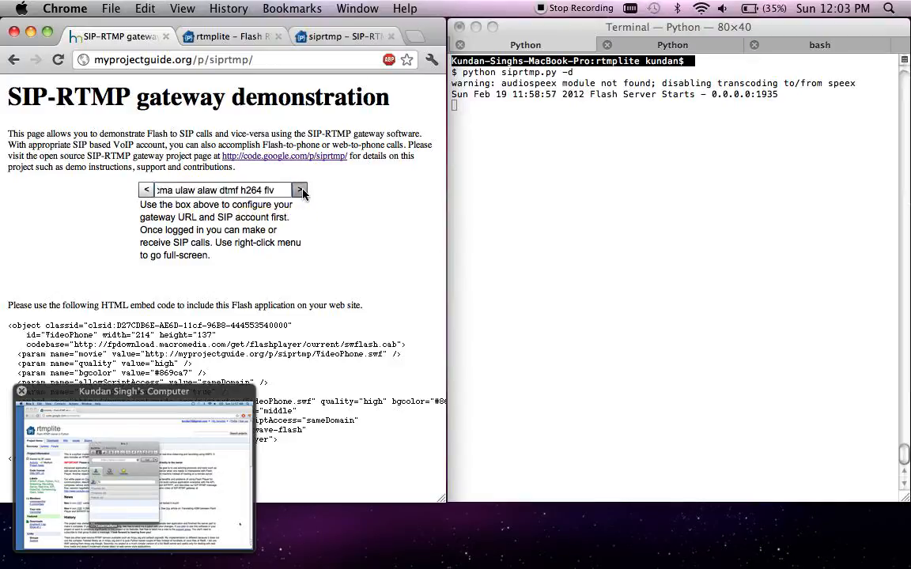
left_click(299, 190)
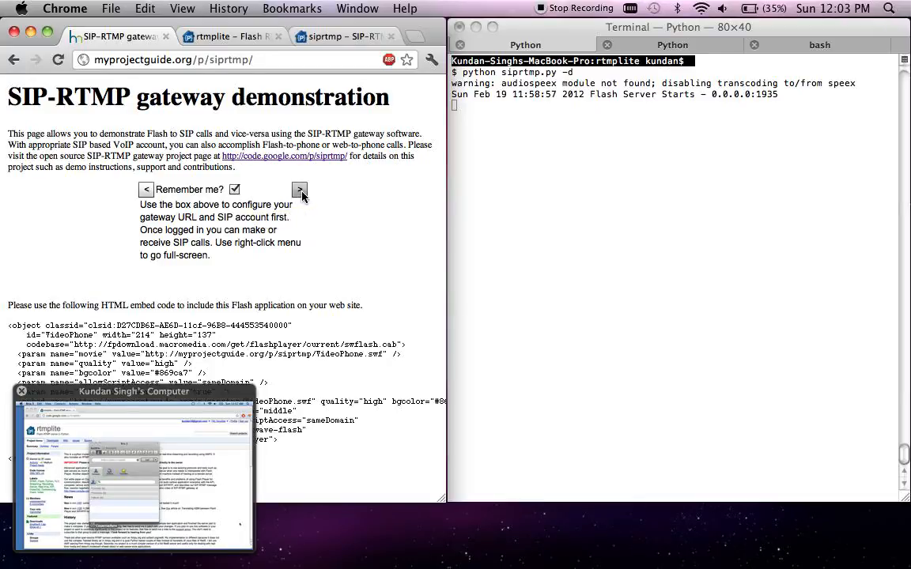
left_click(300, 190)
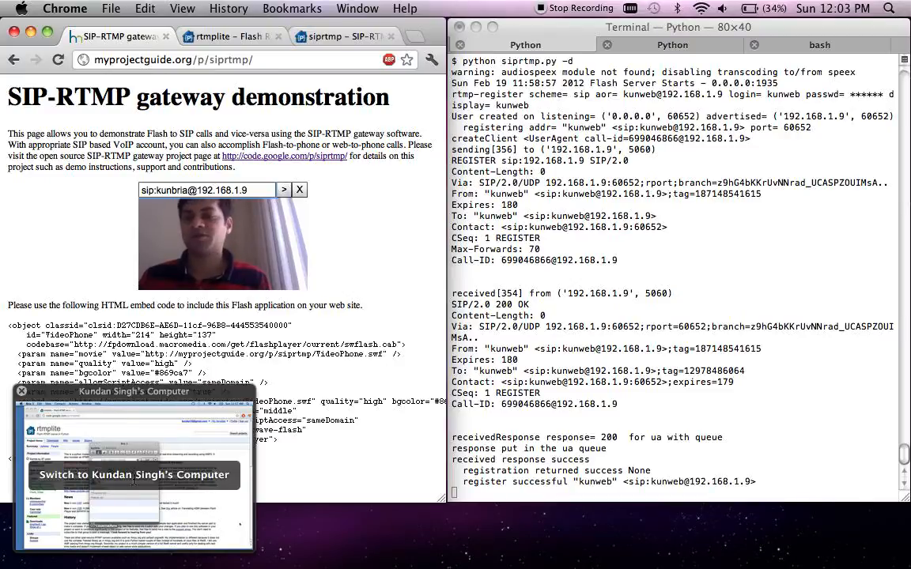
Step: Switch the screen-sharing view to the other computer running Bria 3
left_click(133, 475)
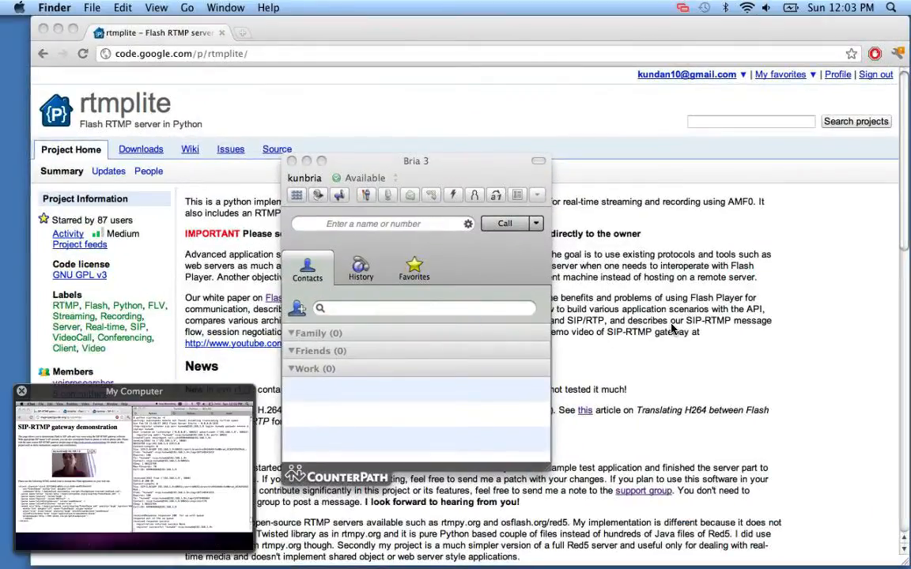
mouse_move(446, 166)
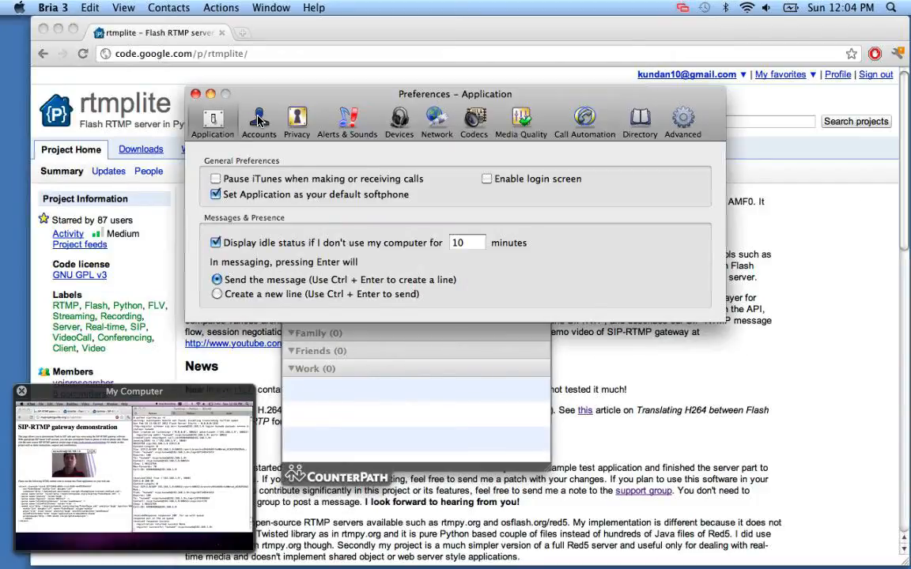
Step: Check the localhost account shows user kunbria on domain 192.168.1.9, then close Preferences
left_click(260, 118)
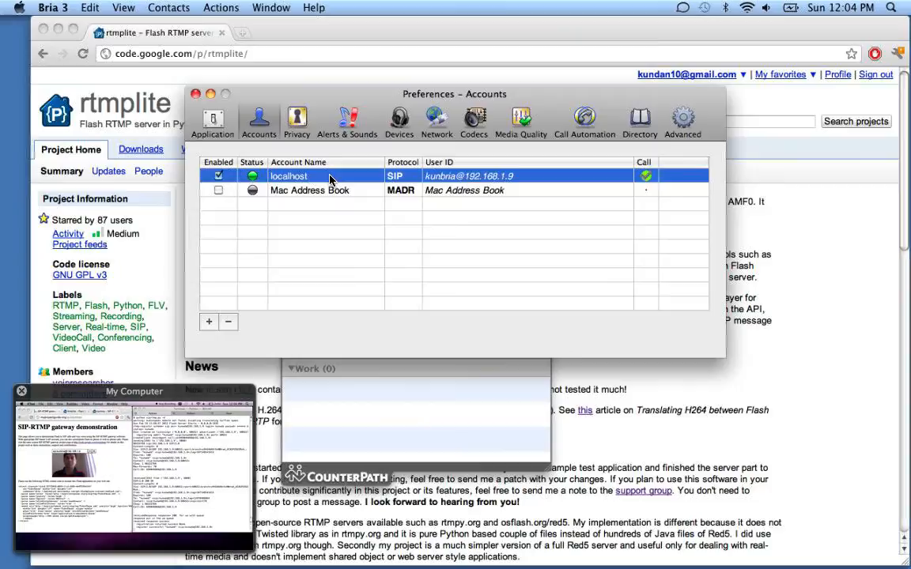
double_click(288, 175)
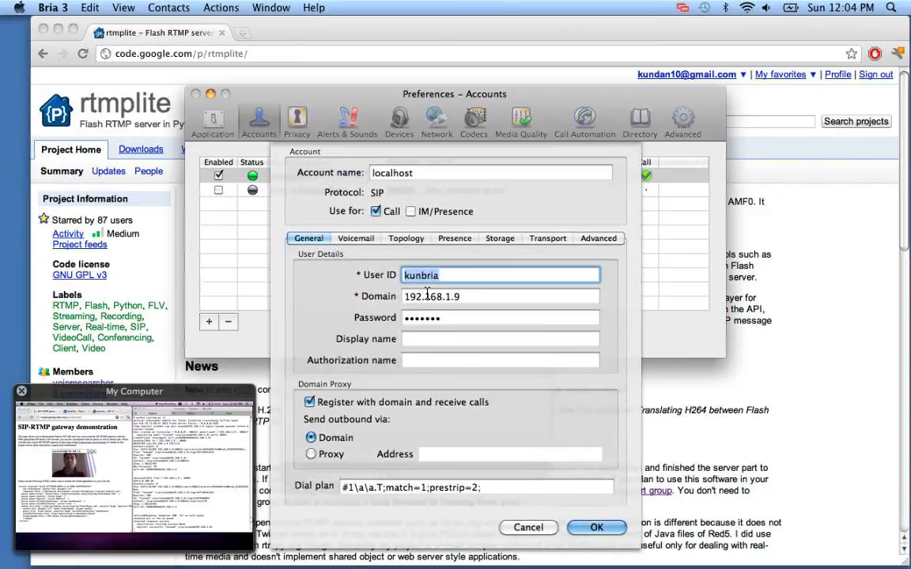
left_click(500, 296)
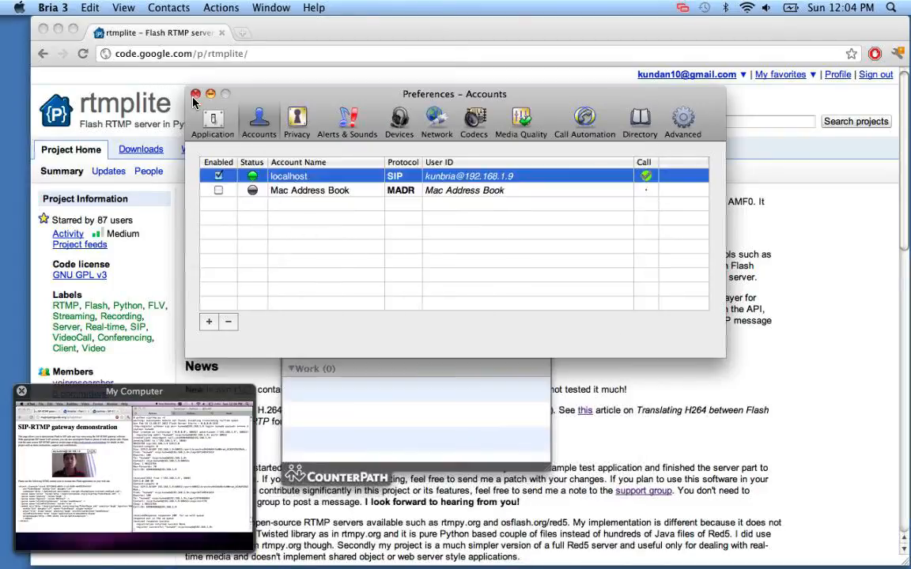
left_click(196, 95)
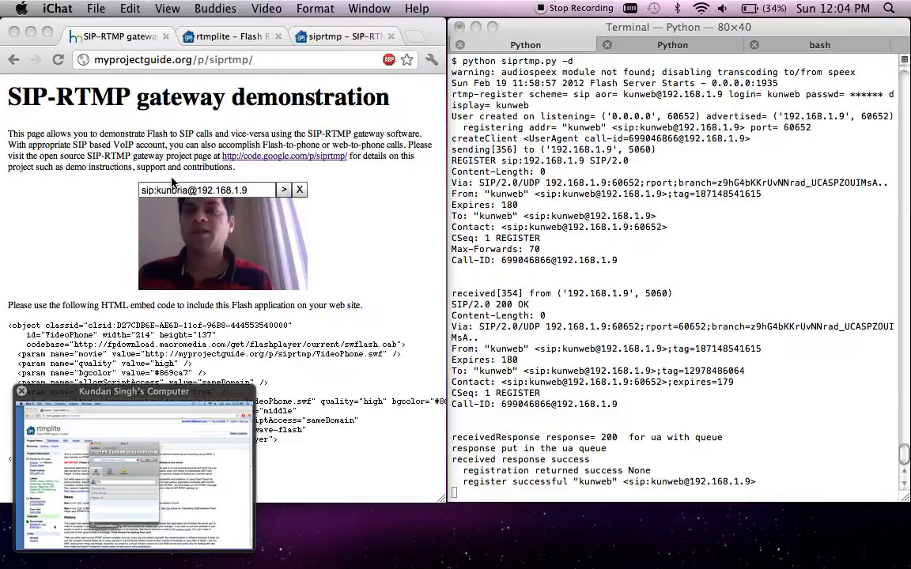
left_click(198, 189)
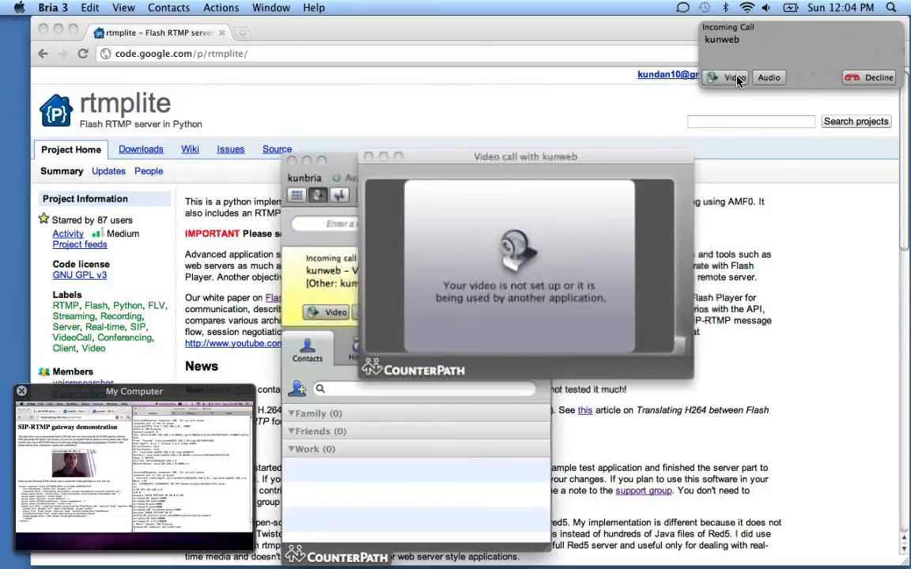
Step: Answer kunweb's incoming call in Bria 3 with video
left_click(730, 75)
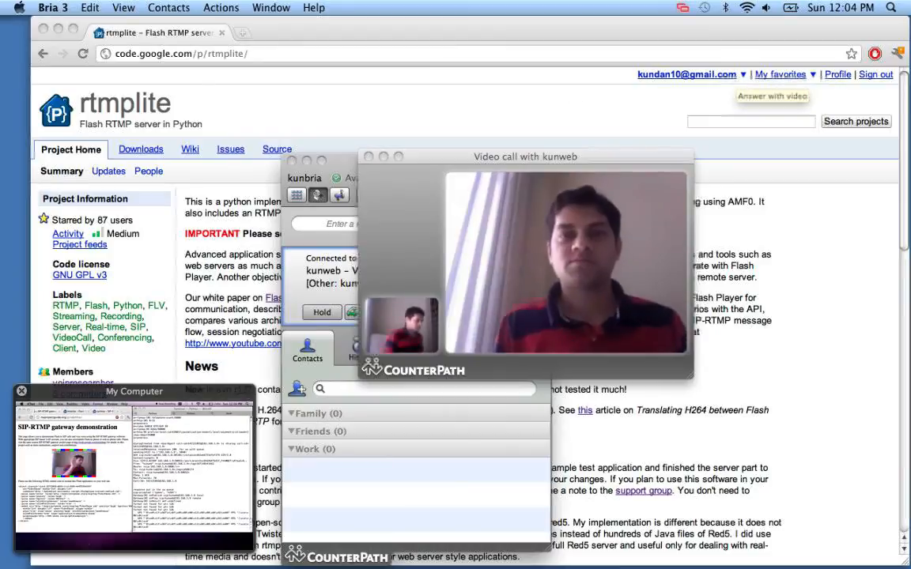
mouse_move(118, 474)
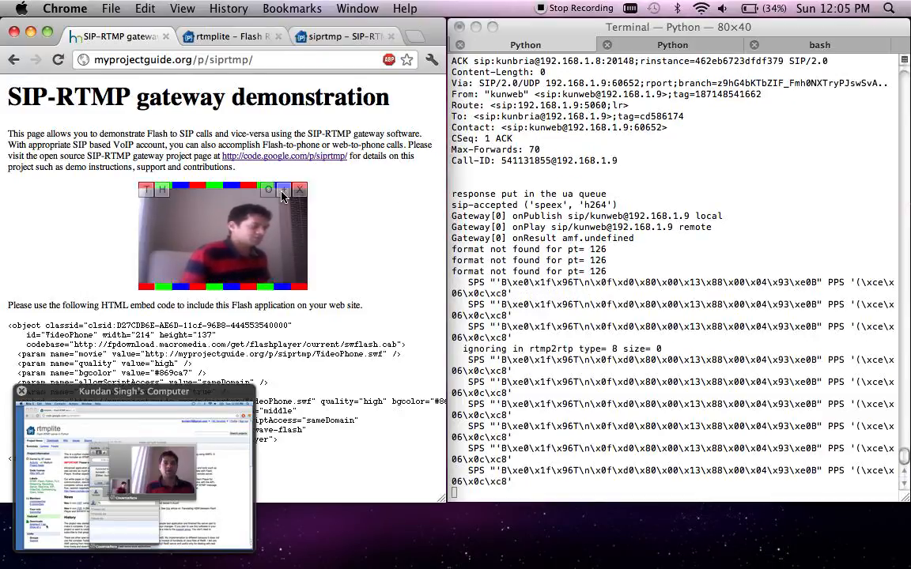
mouse_move(283, 190)
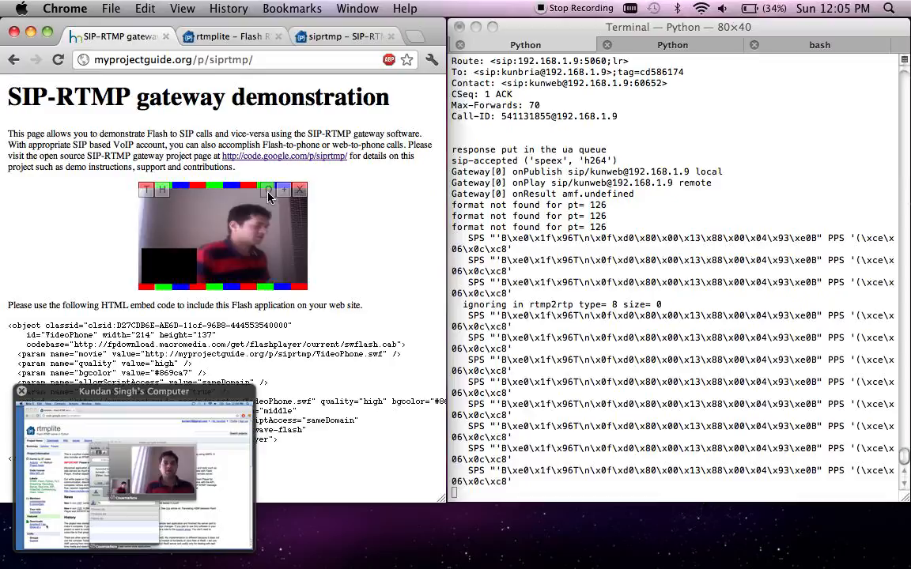
left_click(282, 189)
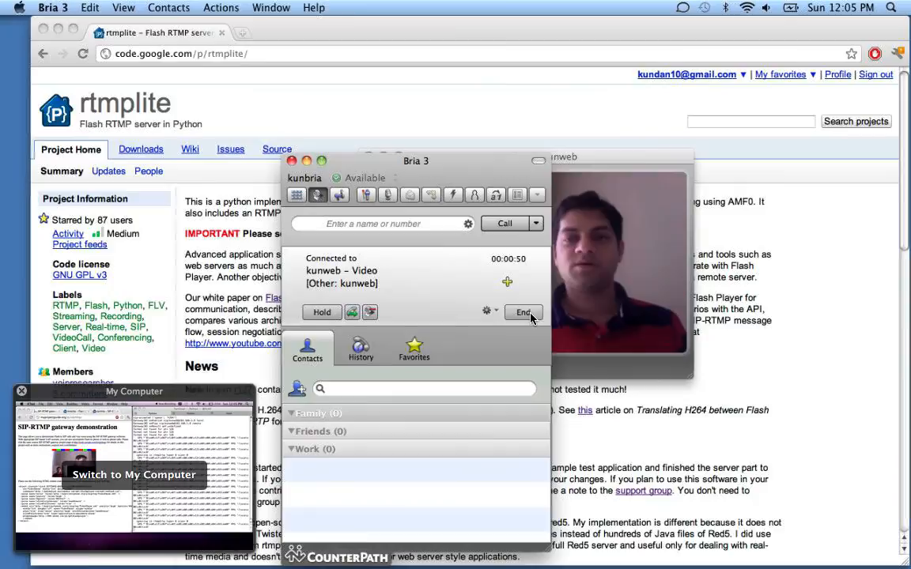
left_click(522, 313)
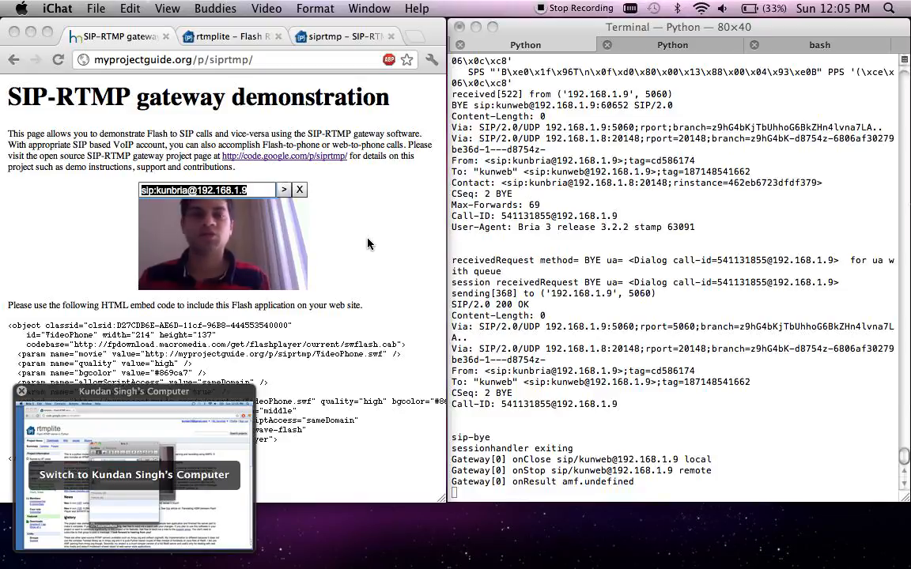
mouse_move(332, 218)
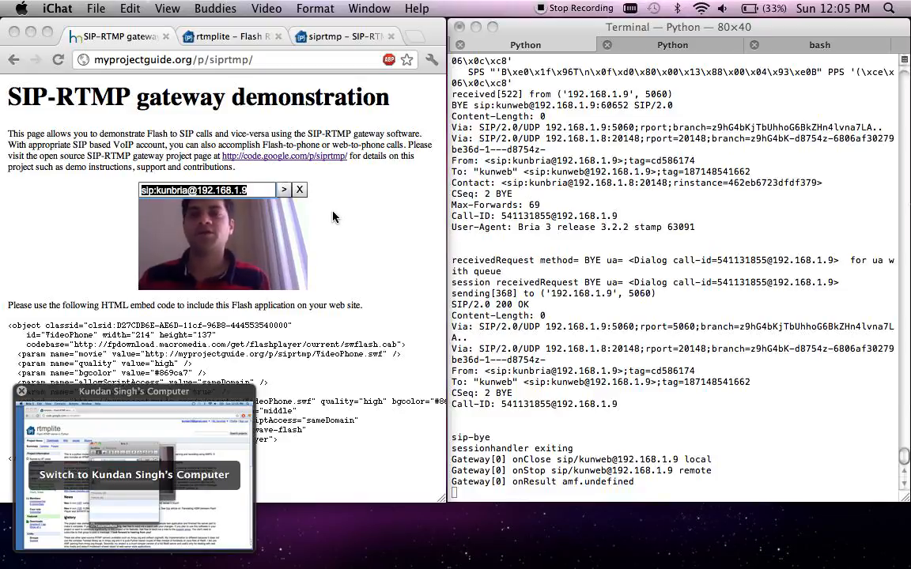